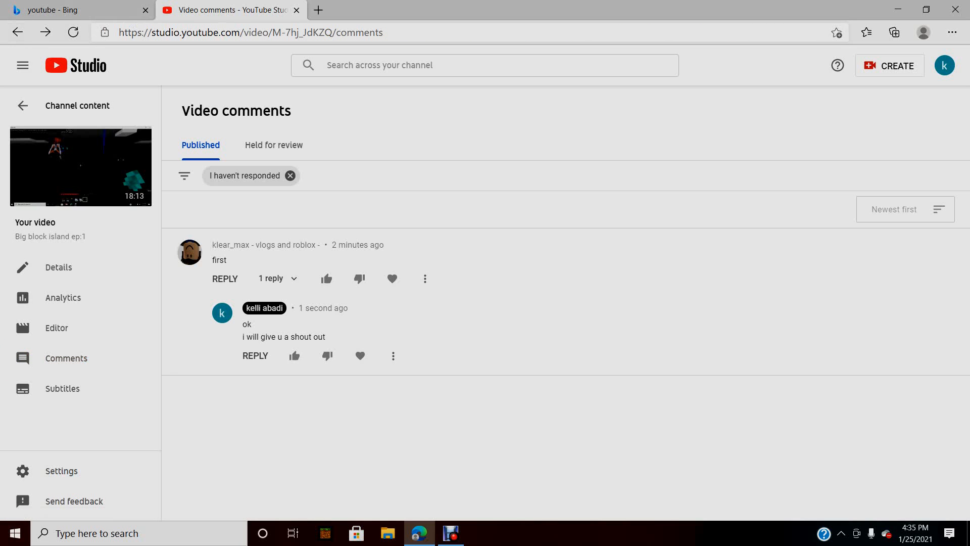
- Return from the Big block island ep:1 comments to the channel's Uploads list
{"action": "left_click", "coordinate": [23, 106]}
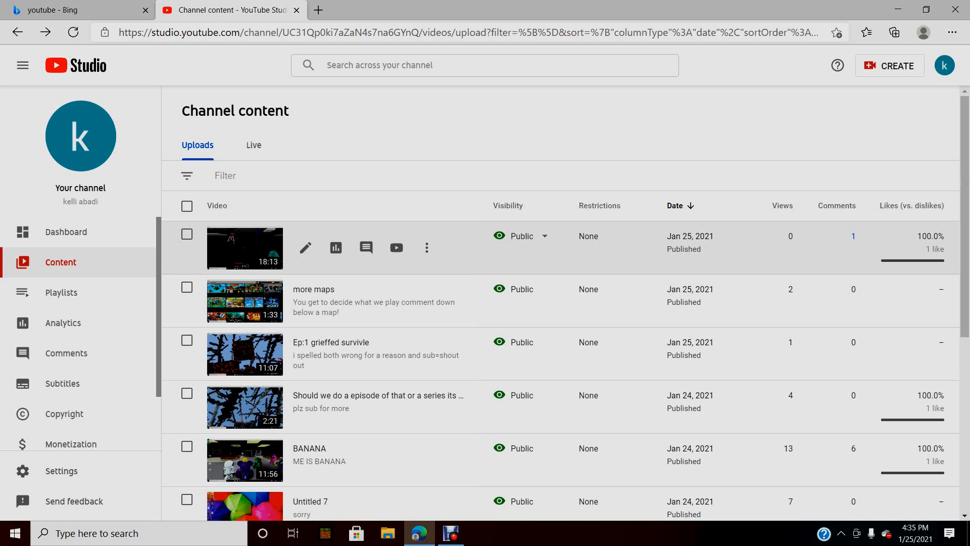
{"action": "scroll", "scroll_direction": "down", "scroll_amount": 3}
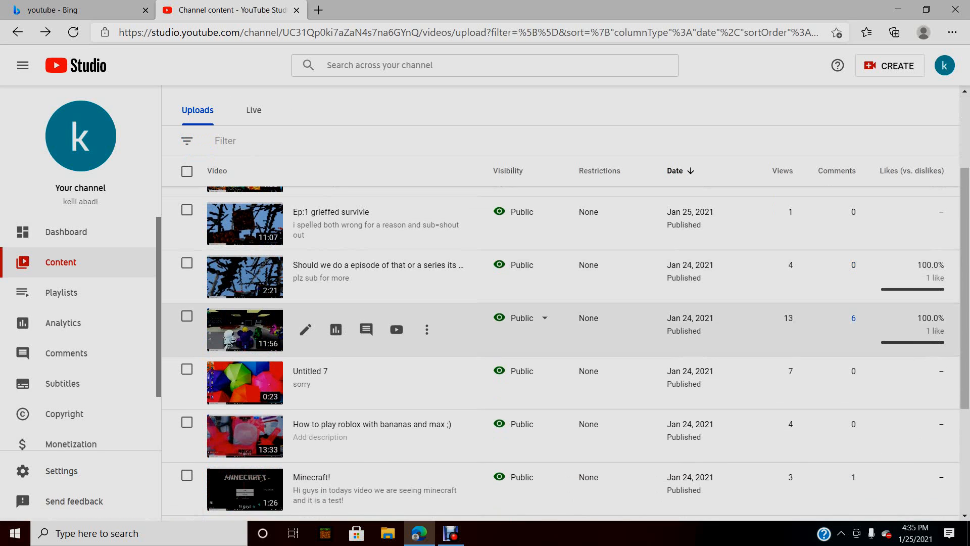
{"action": "left_click", "coordinate": [365, 330]}
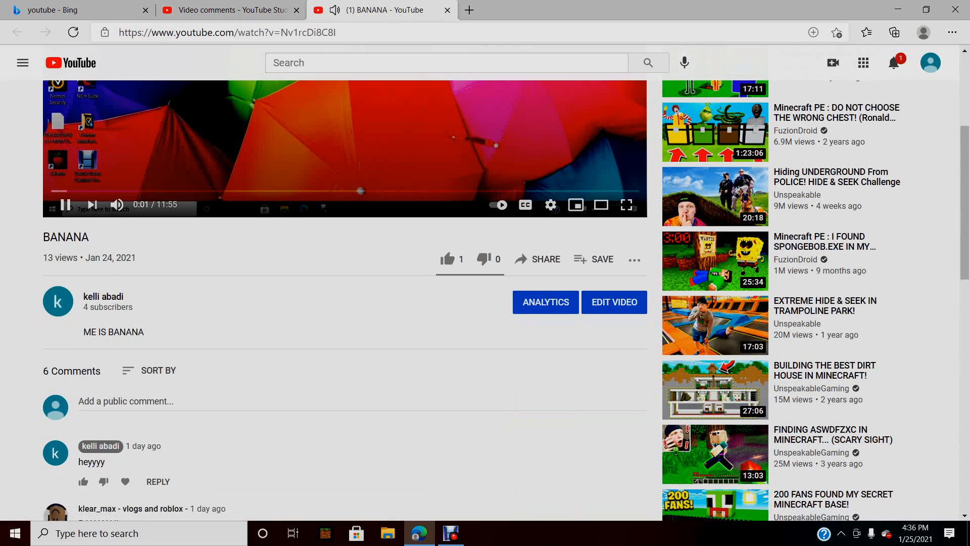
{"action": "scroll", "scroll_direction": "down", "scroll_amount": 3}
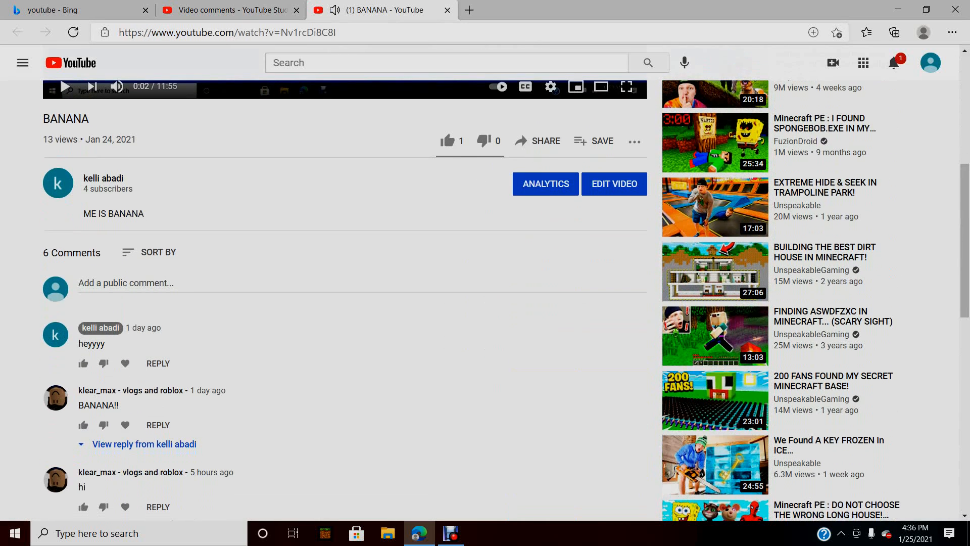
{"action": "scroll", "scroll_direction": "down", "scroll_amount": 3}
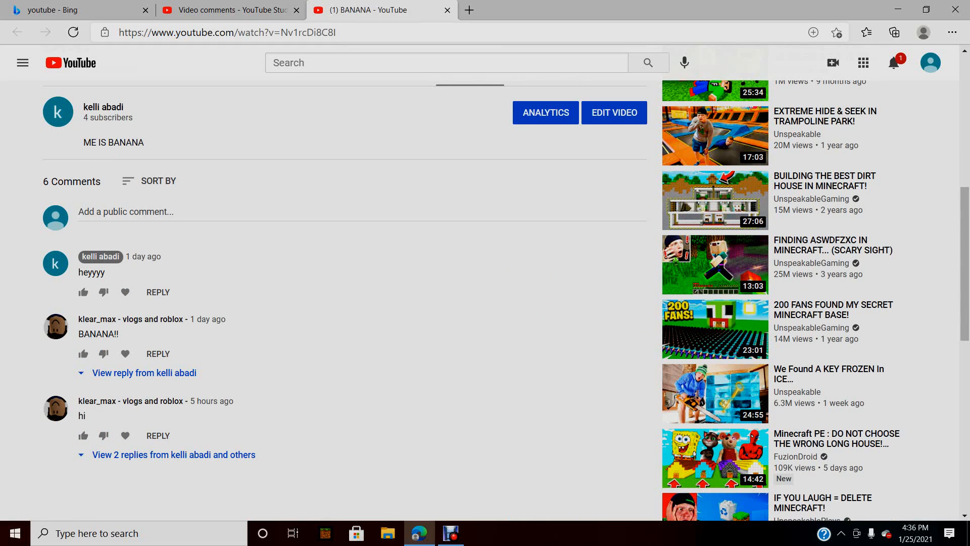
{"action": "left_click", "coordinate": [173, 454]}
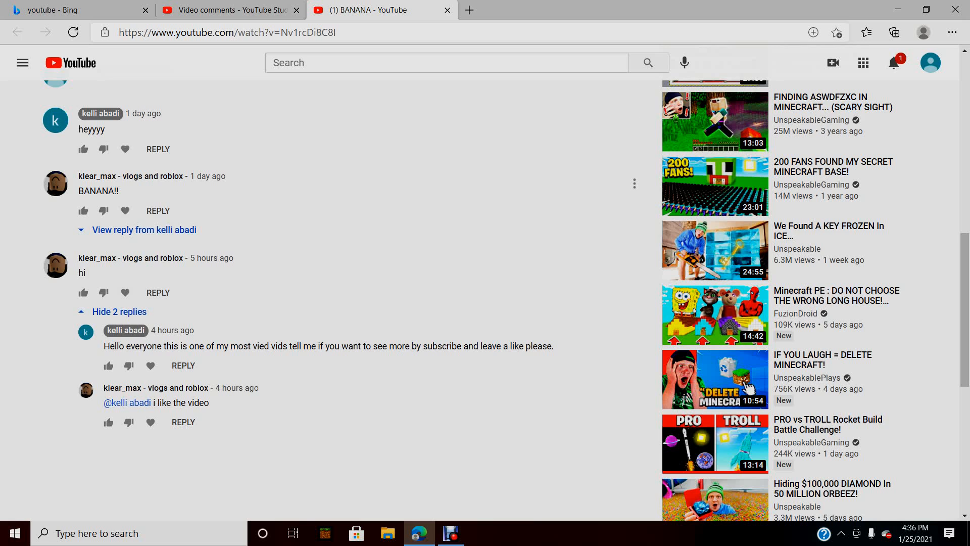
{"action": "mouse_move", "coordinate": [893, 63]}
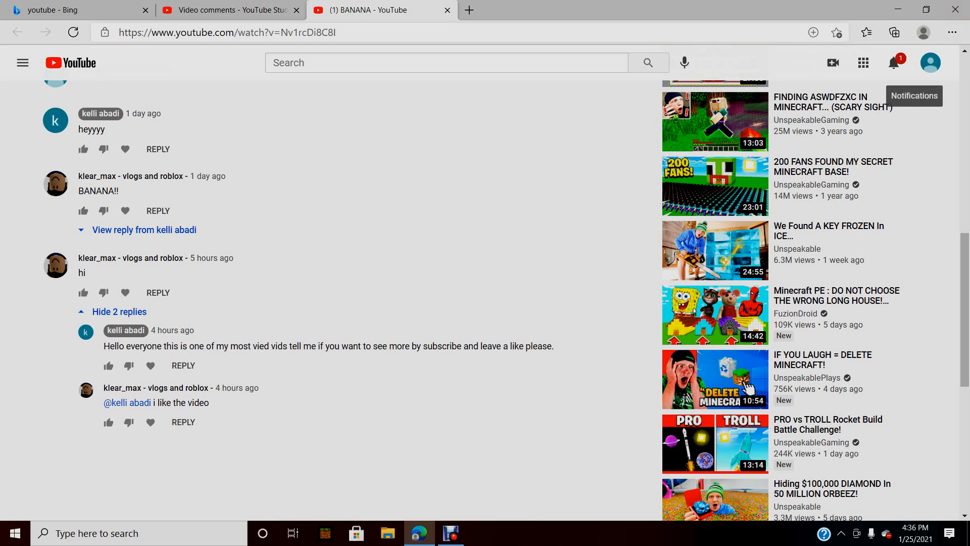
- Check the latest YouTube notifications from the bell and close them
{"action": "left_click", "coordinate": [893, 62]}
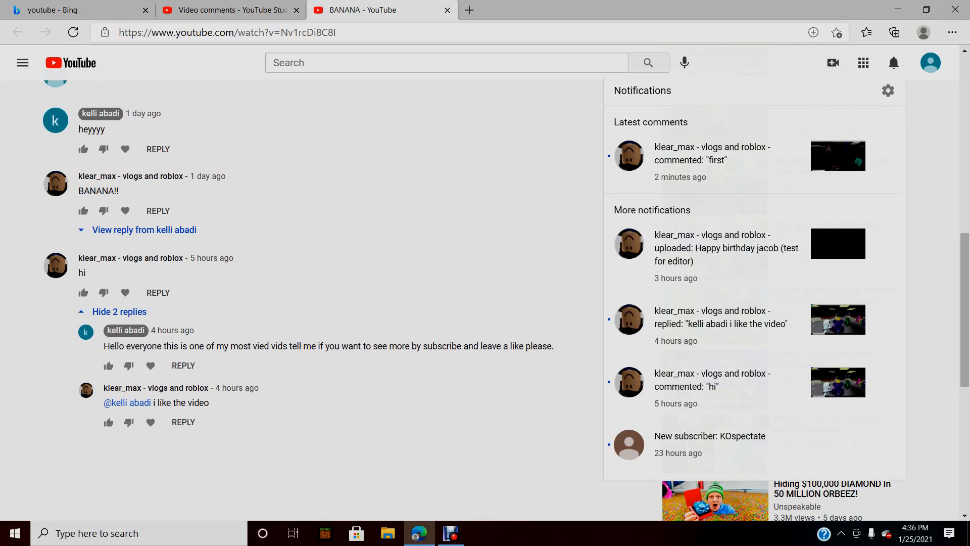
{"action": "left_click", "coordinate": [892, 62]}
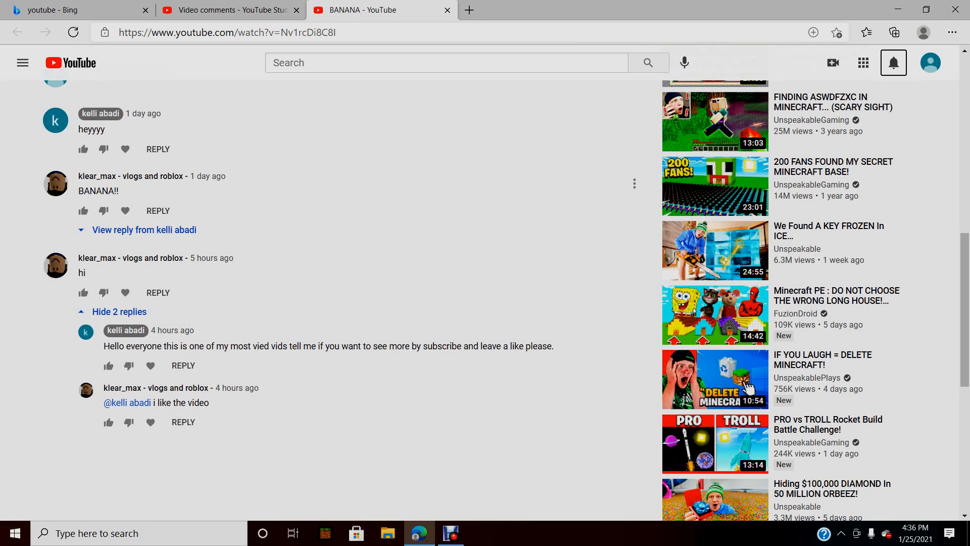
{"action": "mouse_move", "coordinate": [892, 63]}
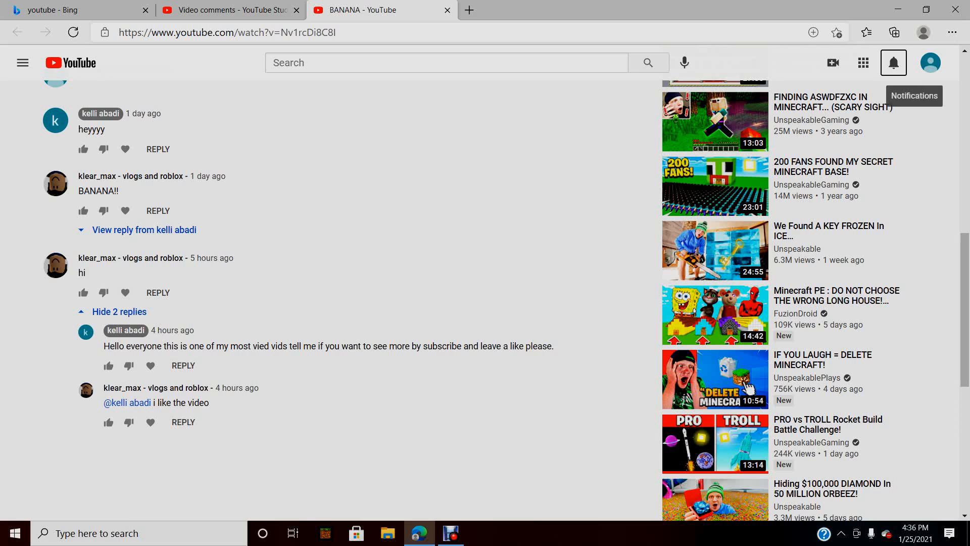
{"action": "mouse_move", "coordinate": [634, 395]}
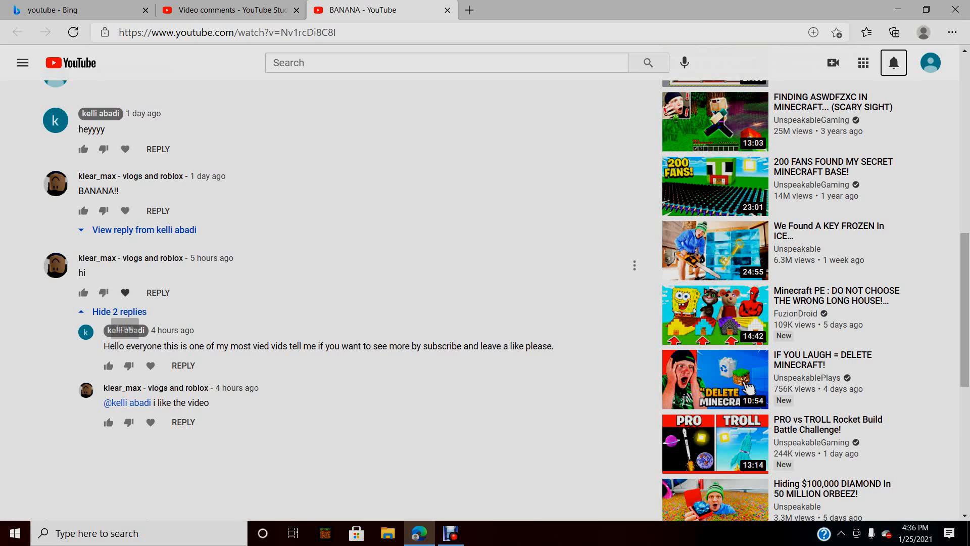
{"action": "scroll", "scroll_direction": "up", "scroll_amount": 3}
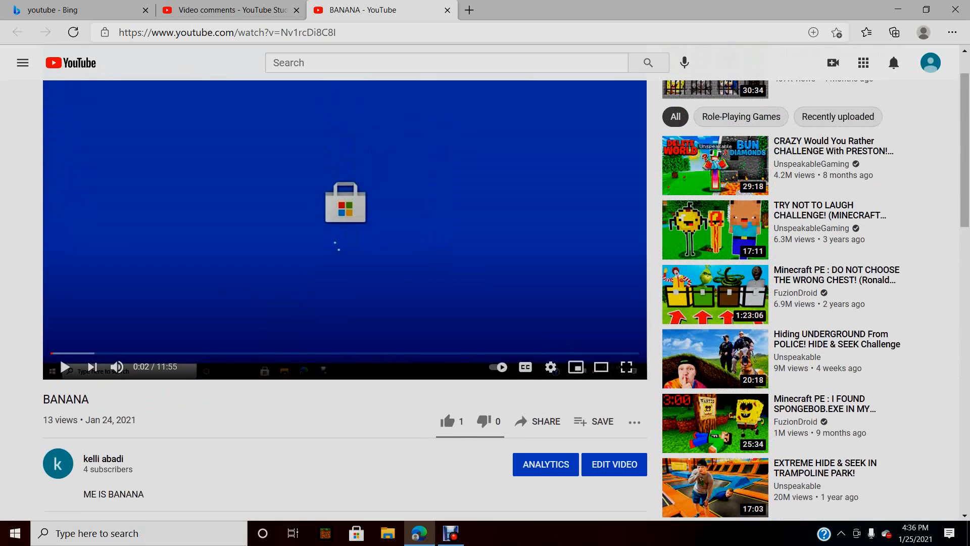
- Switch to BANANA's comments in YouTube Studio and bring up the Debut screen recorder
{"action": "left_click", "coordinate": [229, 10]}
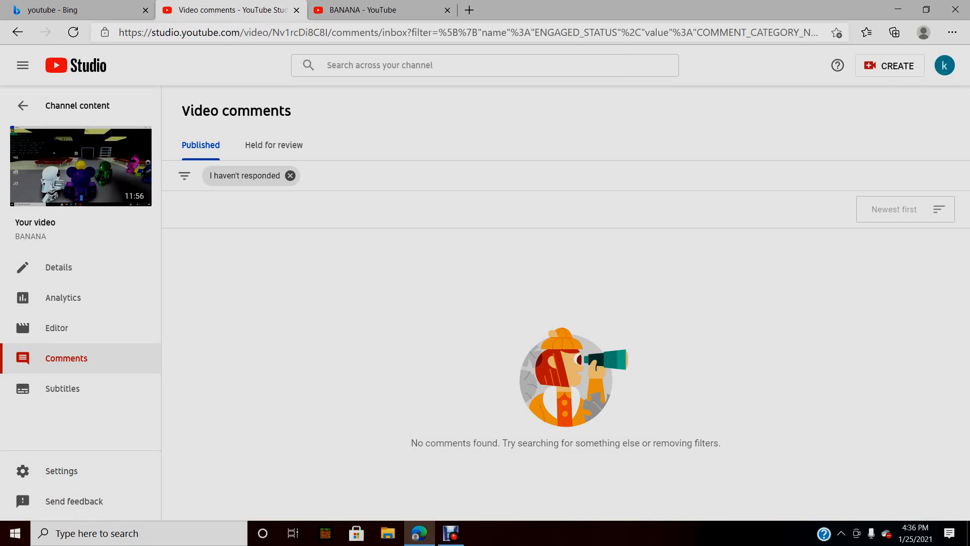
{"action": "left_click", "coordinate": [450, 533]}
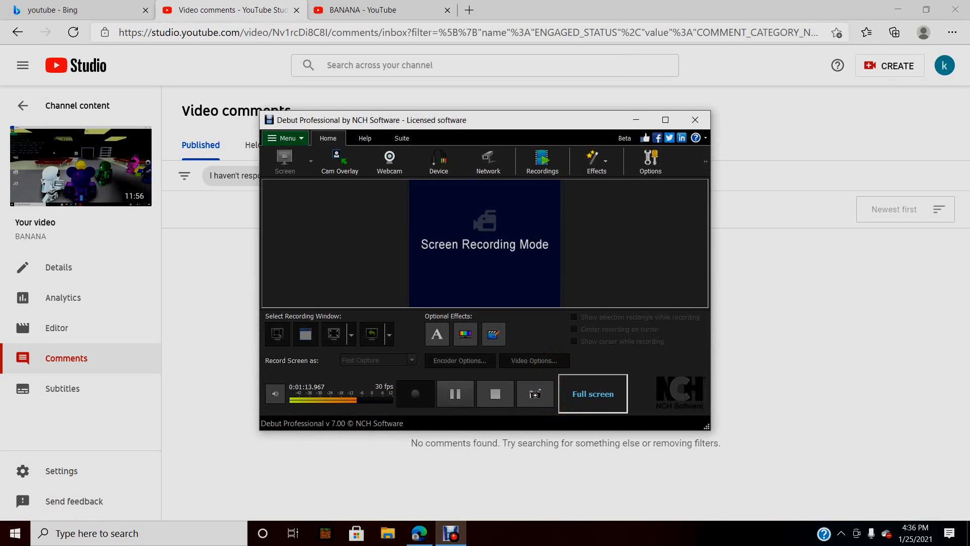